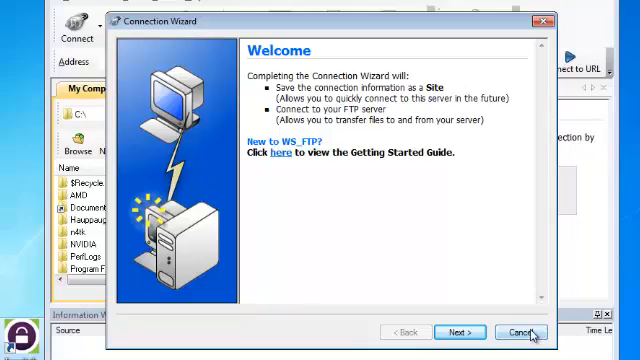
Step: Cancel the startup wizard and begin a new connection named 'My Example Website'
left_click(520, 332)
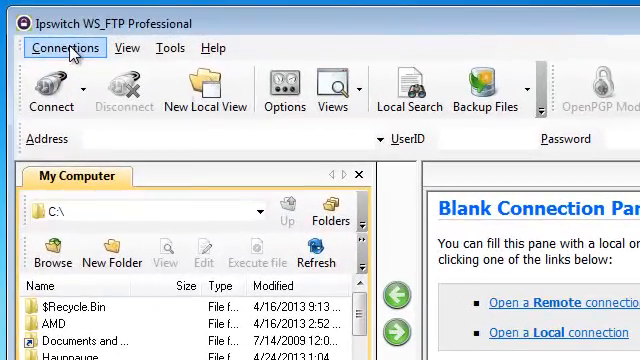
left_click(64, 48)
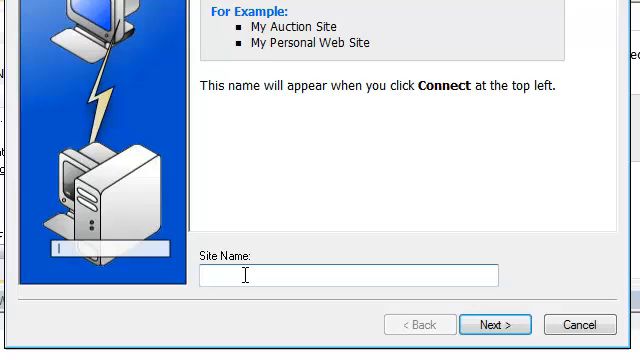
type("My")
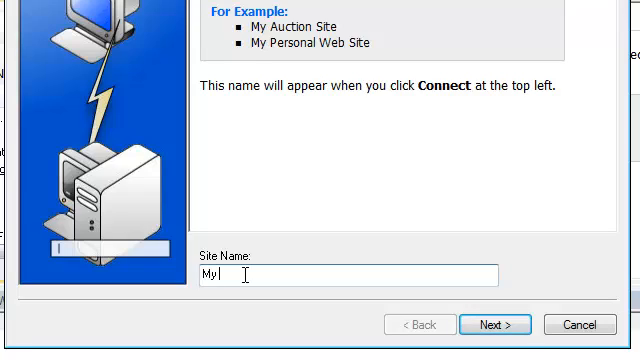
type("Example")
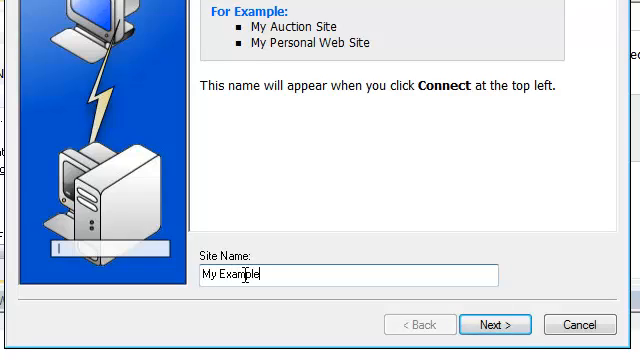
type("Website")
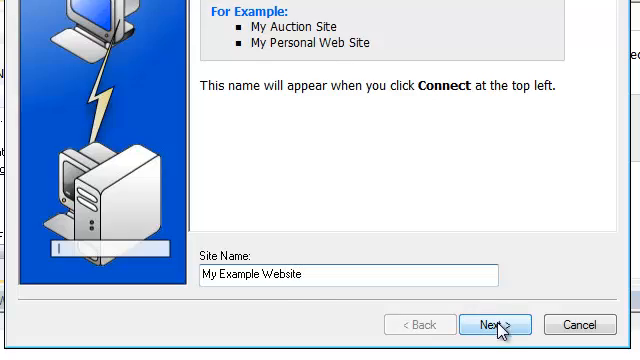
Step: Keep FTP as the connection type and enter example.com as the server address
left_click(496, 324)
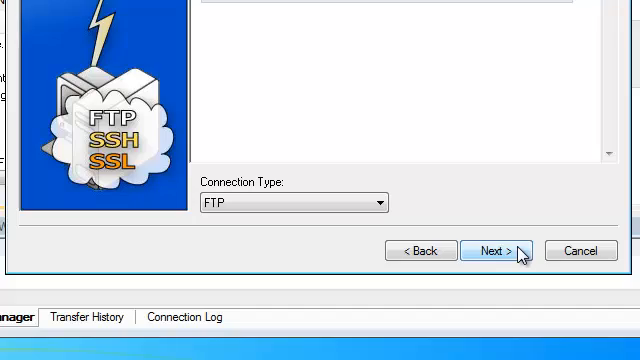
left_click(496, 252)
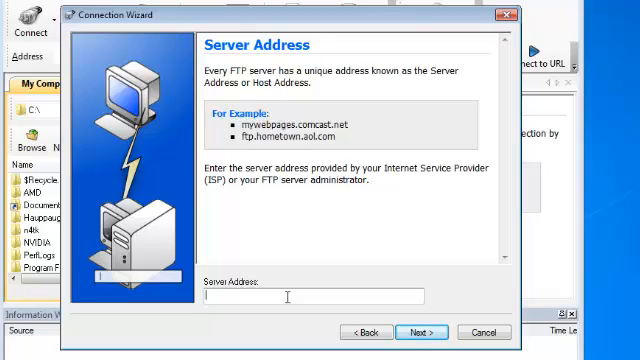
type("example.com")
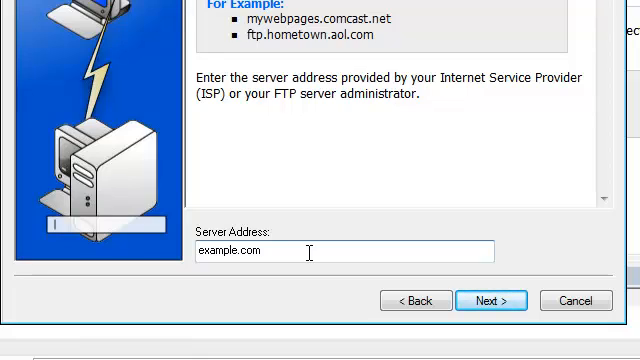
mouse_move(496, 300)
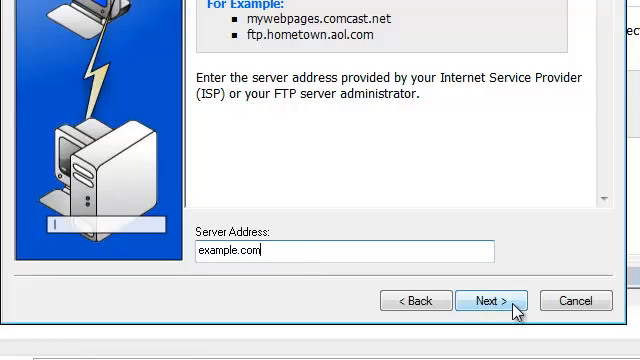
Step: Enter user name 'example' with its password and complete the login page of the wizard
left_click(492, 300)
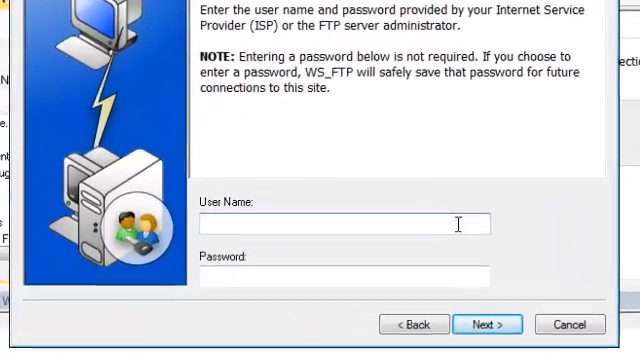
type("e")
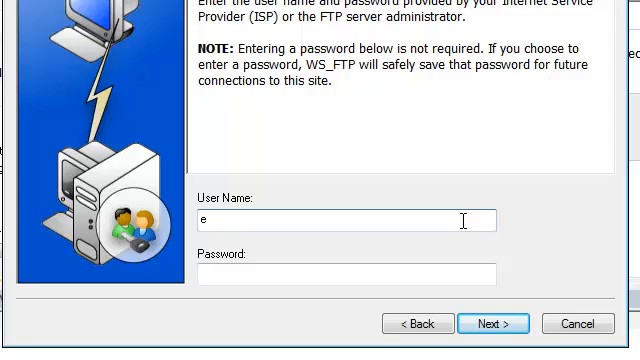
type("xample")
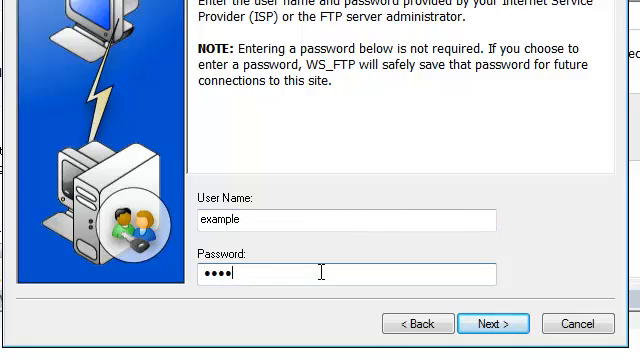
type("•••")
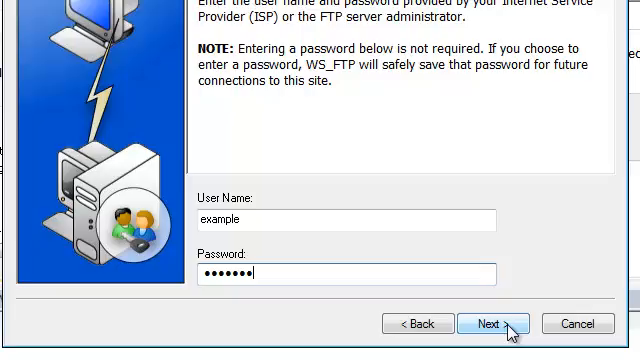
left_click(488, 324)
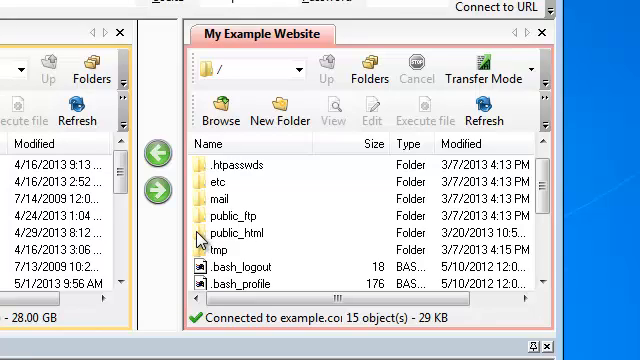
Step: Open the public_html folder on the connected example.com server
double_click(236, 232)
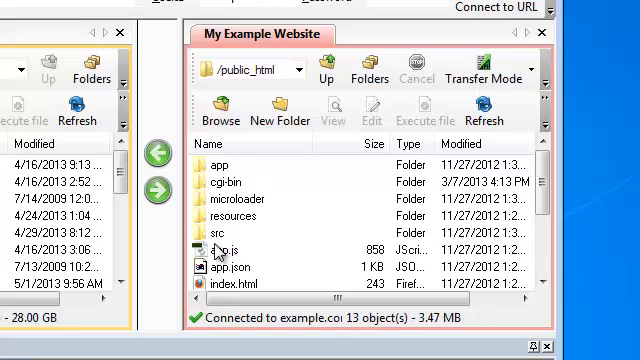
scroll("down", 3)
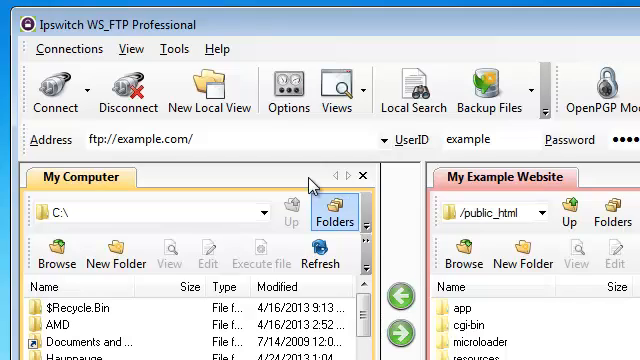
Step: Open Site Manager via the Connections menu, listing the saved My Example Website site
left_click(68, 48)
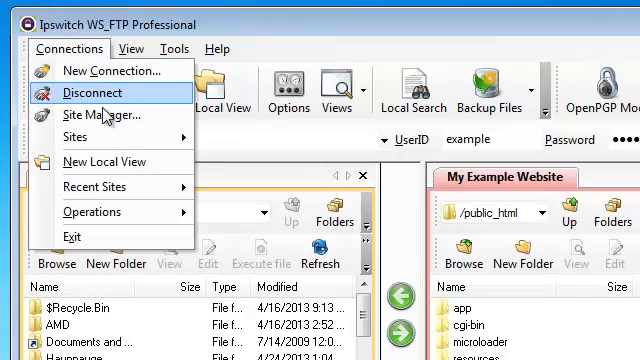
mouse_move(100, 114)
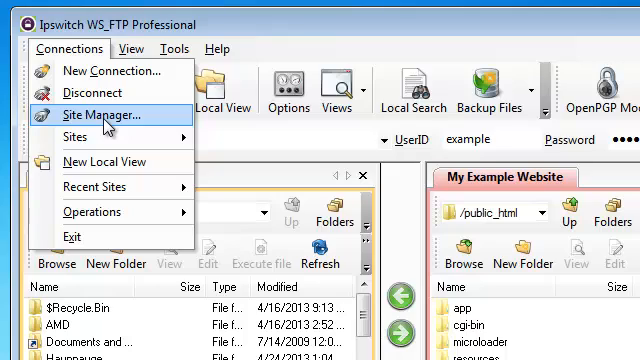
left_click(100, 114)
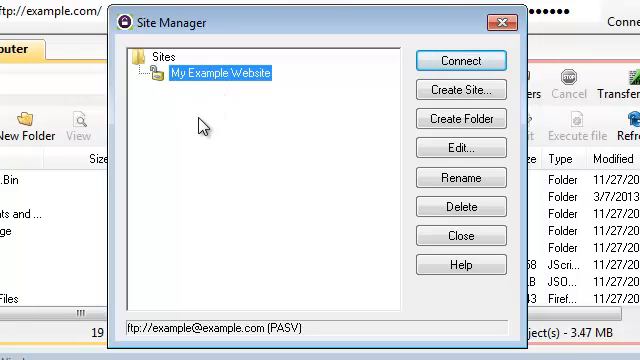
mouse_move(230, 182)
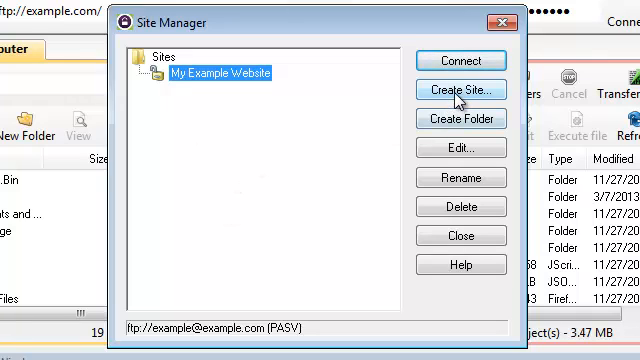
Step: Create three site folders in Site Manager: clients, personal and friends
left_click(460, 118)
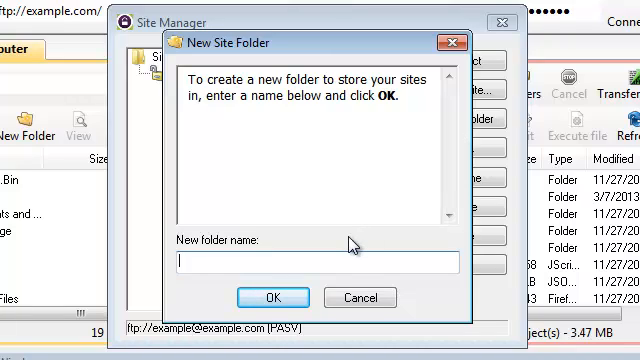
type("client")
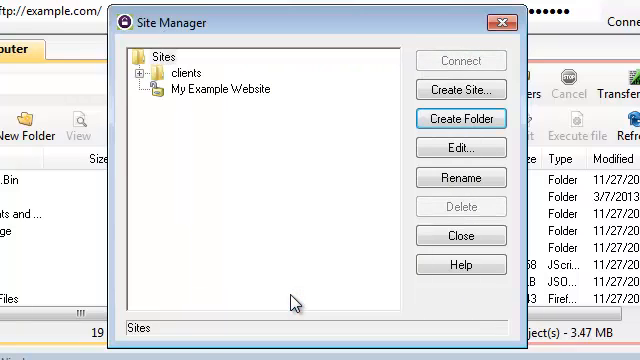
mouse_move(460, 118)
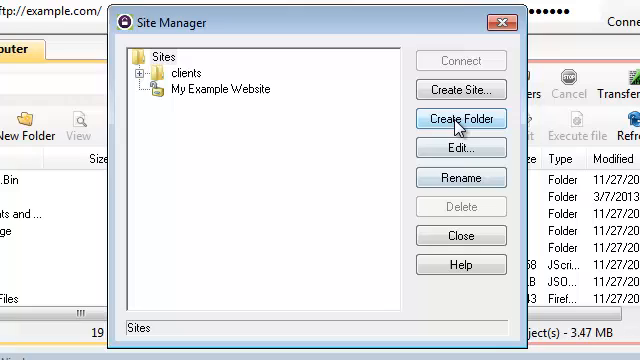
left_click(460, 118)
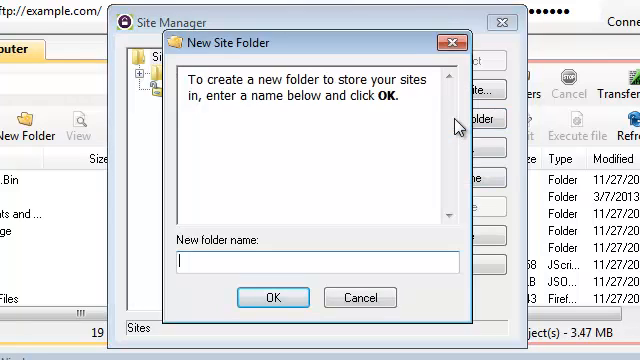
type("personal")
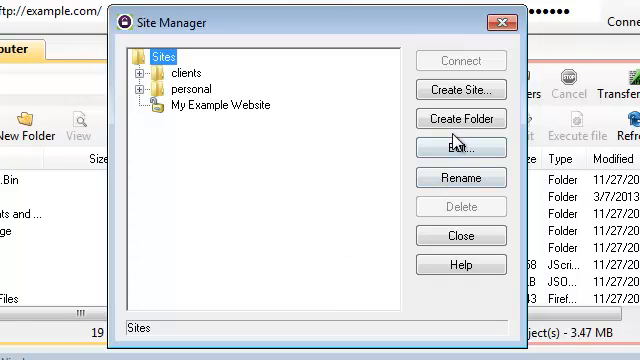
mouse_move(460, 118)
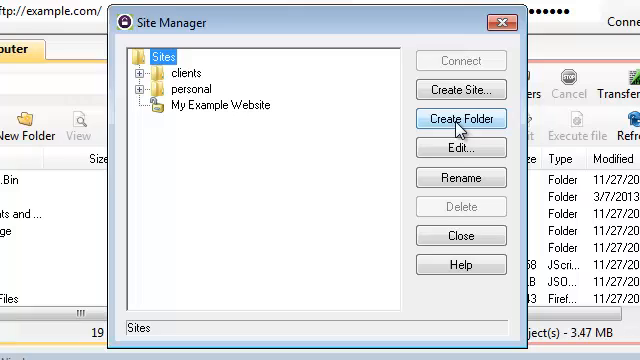
left_click(460, 118)
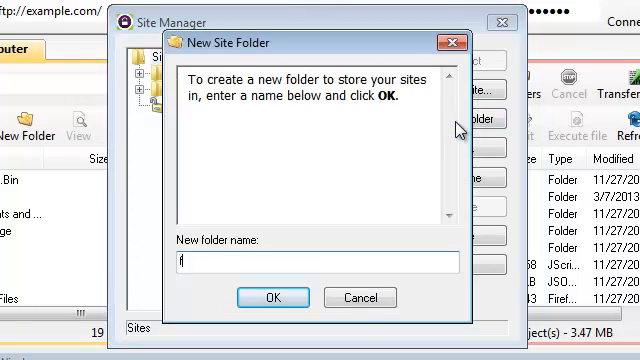
type("riends")
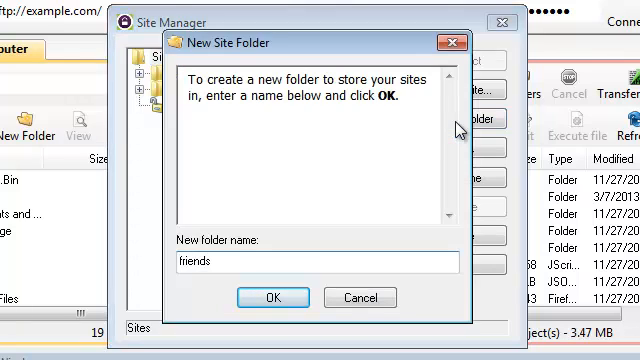
left_click(272, 296)
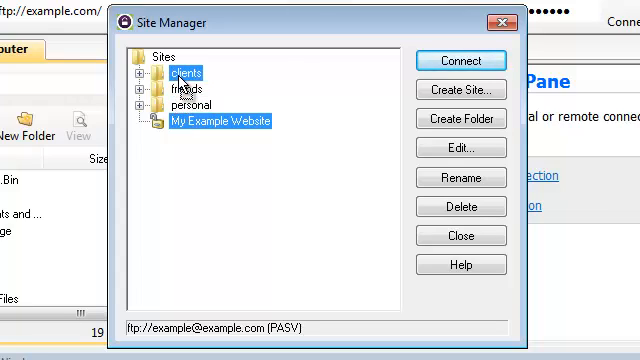
Step: Move My Example Website into the personal folder, confirming the move
left_click_drag(216, 122, 186, 74)
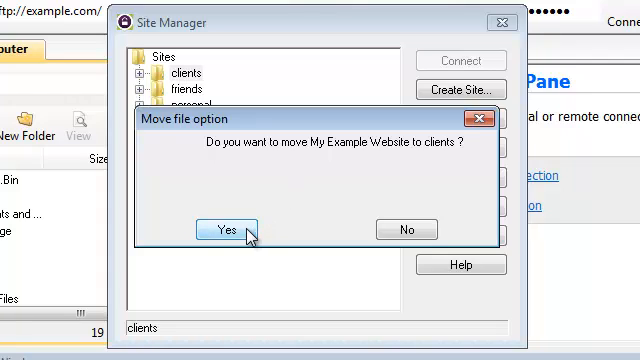
left_click(224, 228)
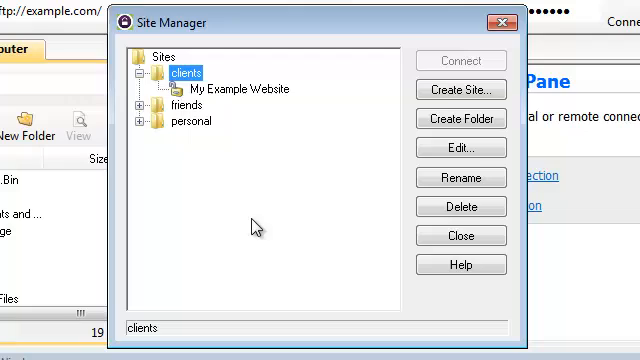
mouse_move(248, 94)
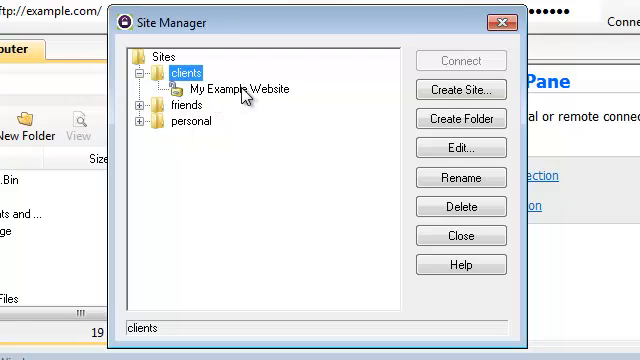
left_click(192, 122)
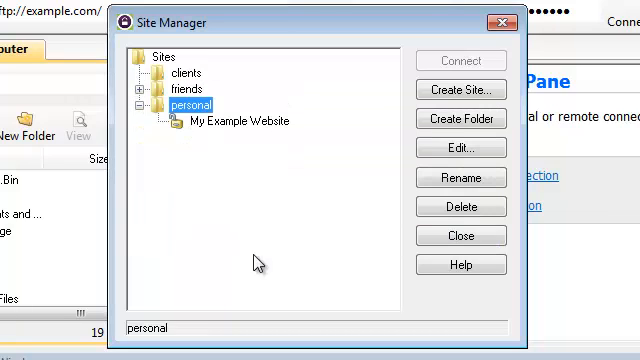
mouse_move(248, 224)
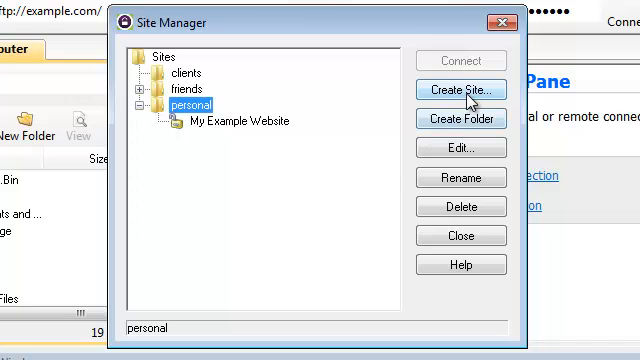
Step: Create a new site named 'My Clients Website' with FTP as its connection type
left_click(460, 90)
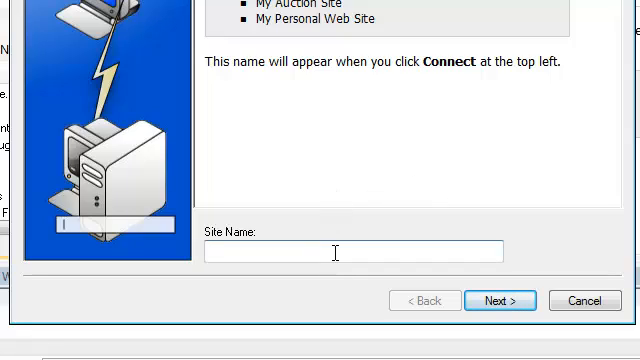
type("M")
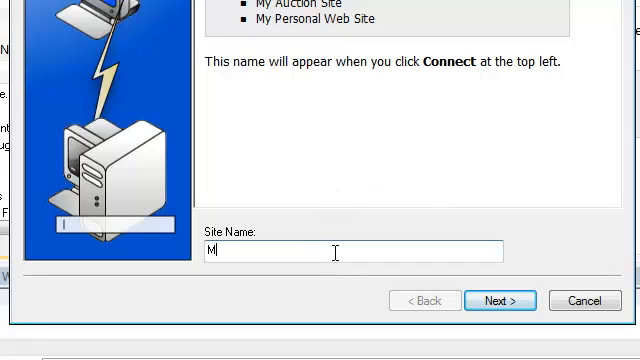
type("y Clients")
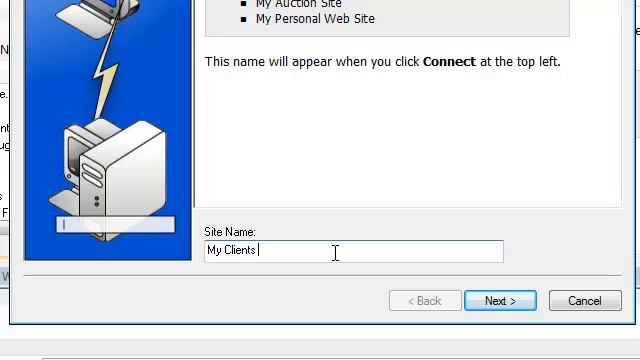
type("Website")
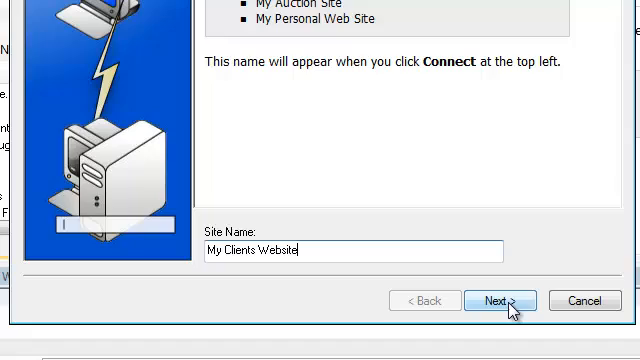
left_click(500, 300)
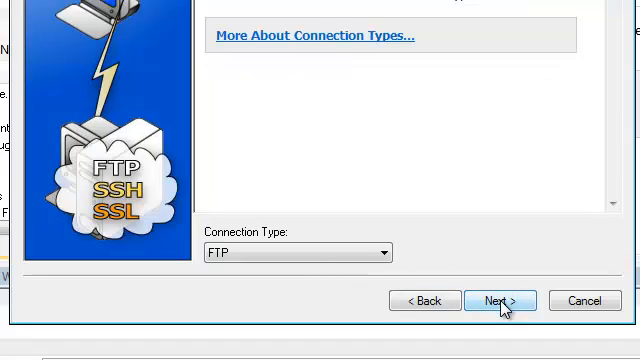
left_click(500, 300)
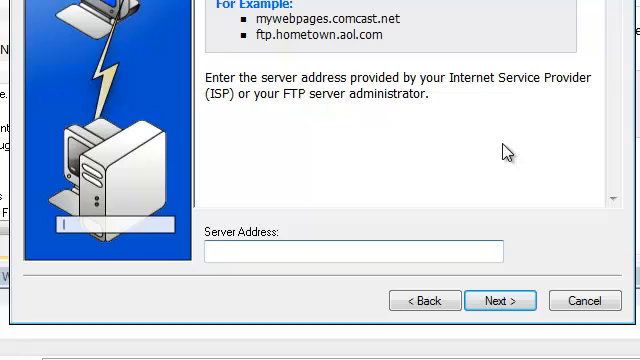
Step: Set server address example.com, user name example and password, and finish the site
type("example.com")
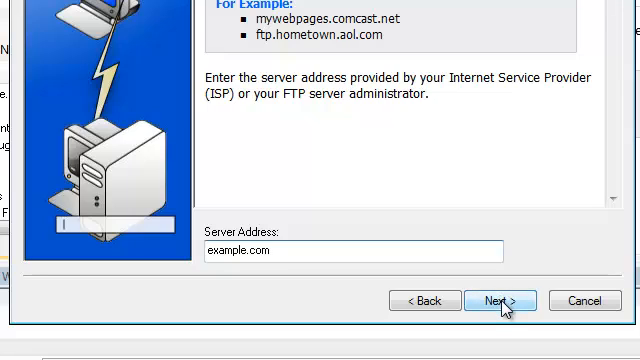
left_click(500, 300)
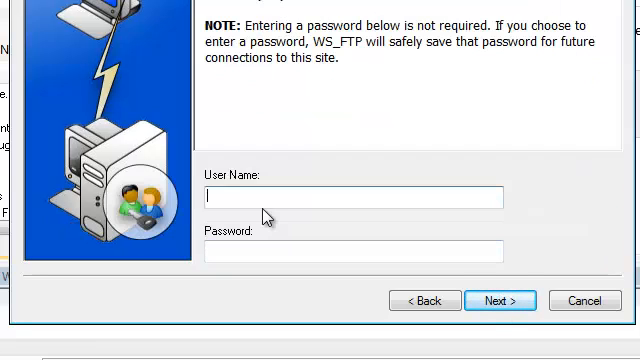
type("exam")
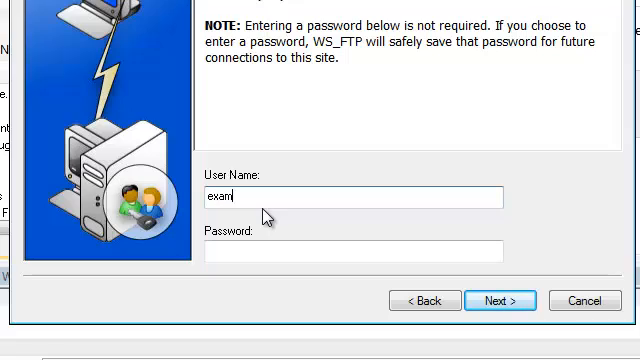
type("ple")
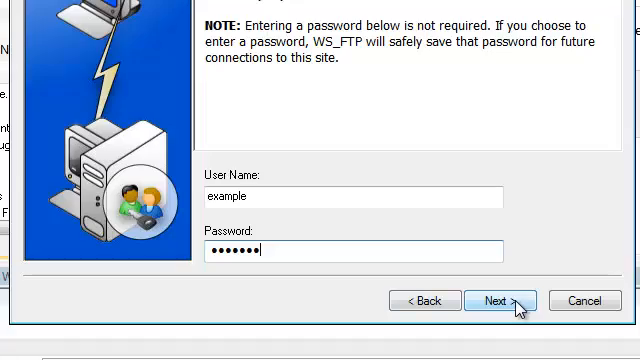
left_click(500, 300)
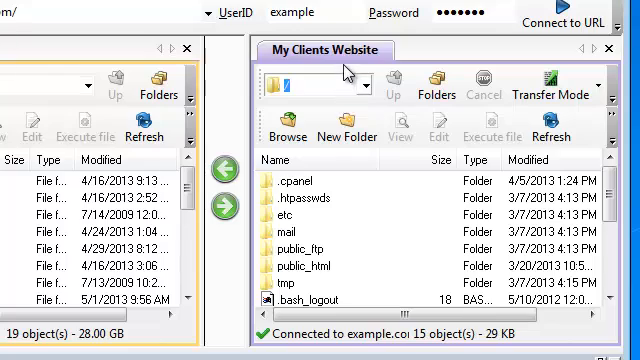
mouse_move(424, 56)
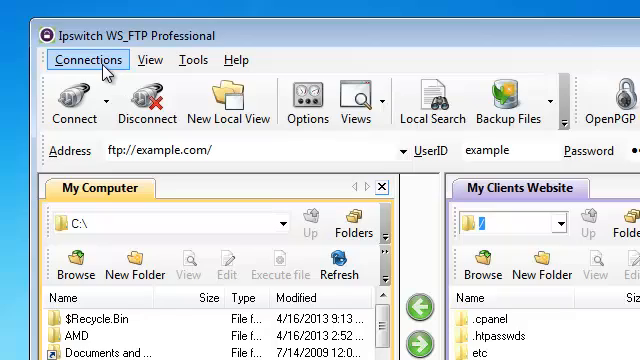
mouse_move(72, 100)
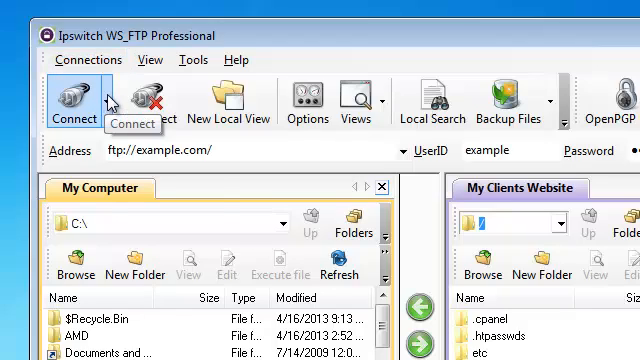
Step: Connect to My Clients Website from the personal folder in a second tab
left_click(68, 104)
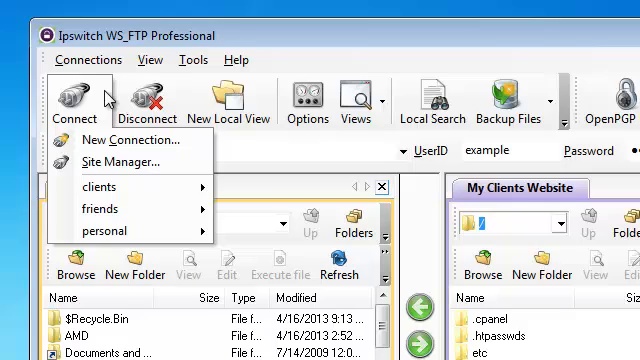
mouse_move(116, 186)
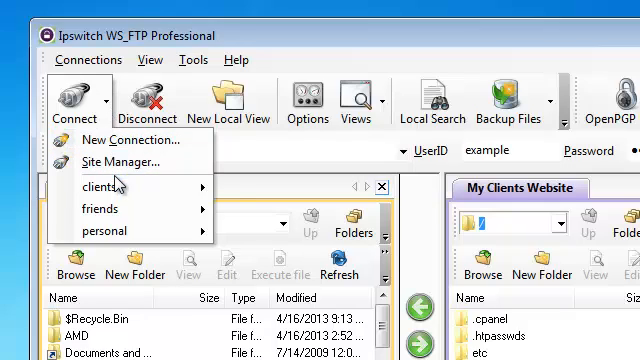
mouse_move(102, 232)
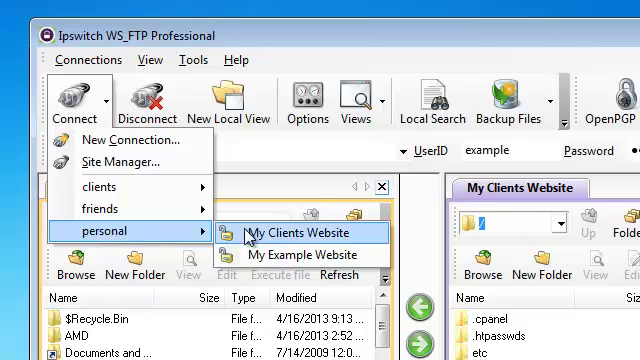
mouse_move(296, 256)
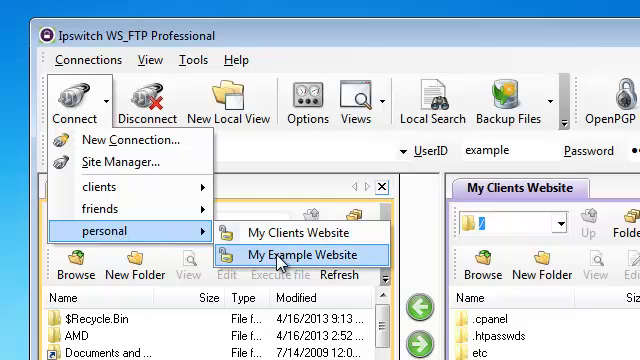
mouse_move(300, 232)
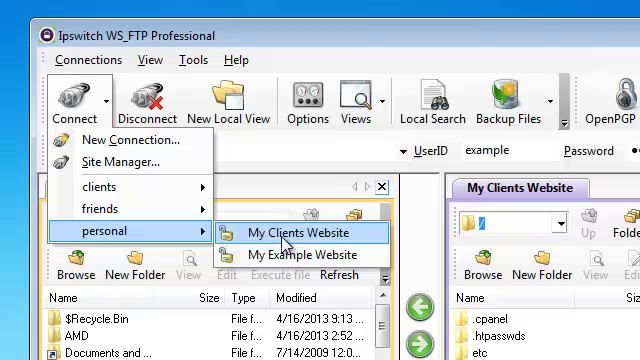
mouse_move(292, 256)
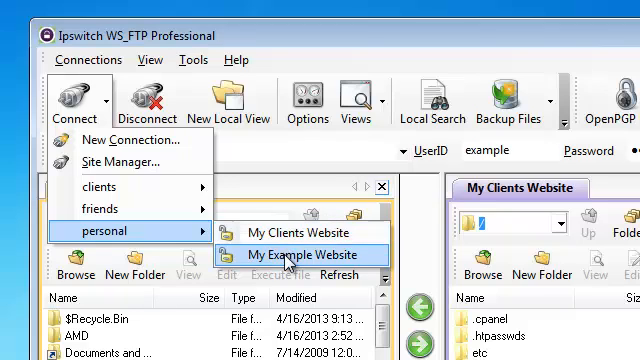
mouse_move(290, 232)
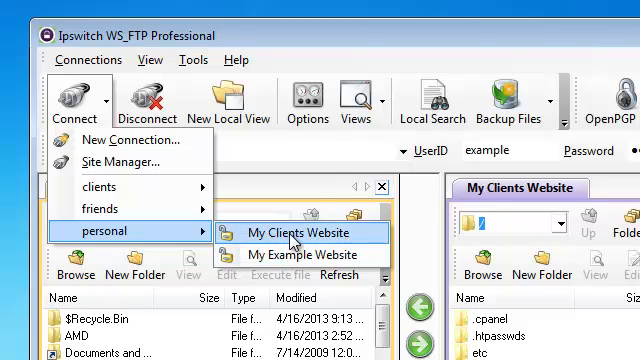
left_click(296, 232)
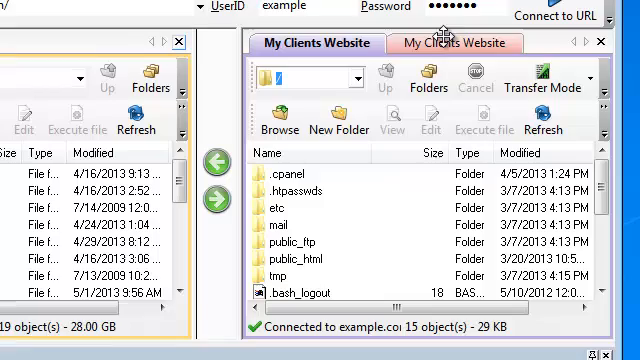
left_click(452, 44)
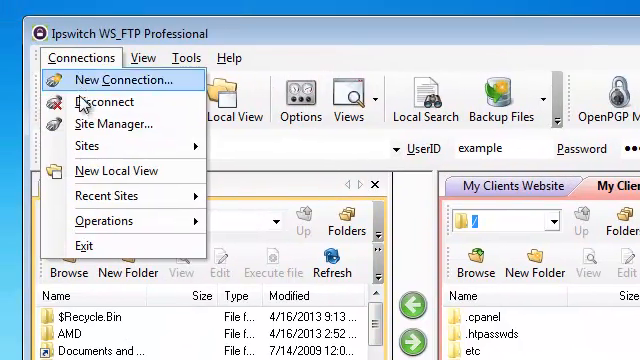
Step: In Site Manager, move My Clients Website into the clients folder and confirm
left_click(116, 124)
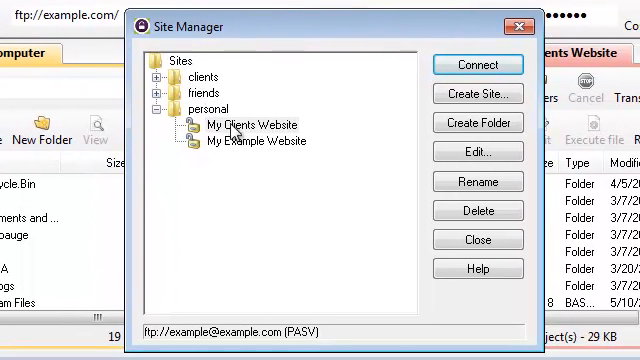
mouse_move(256, 130)
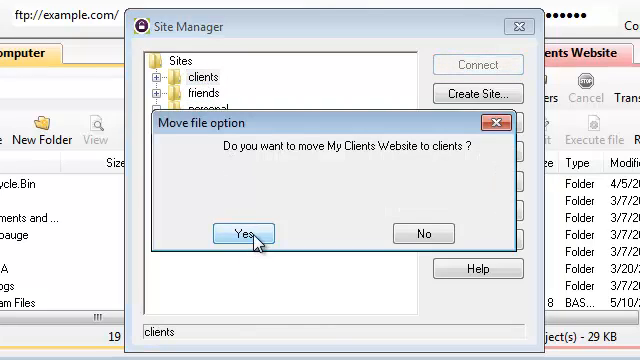
left_click(264, 232)
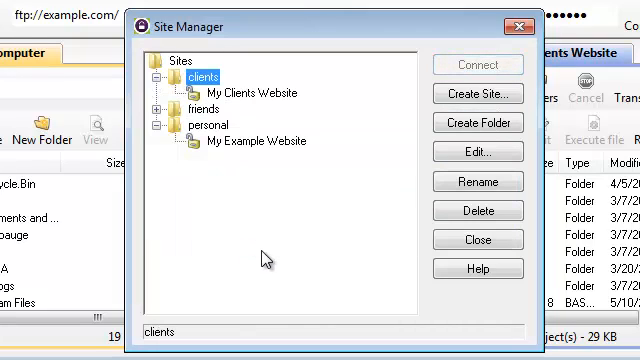